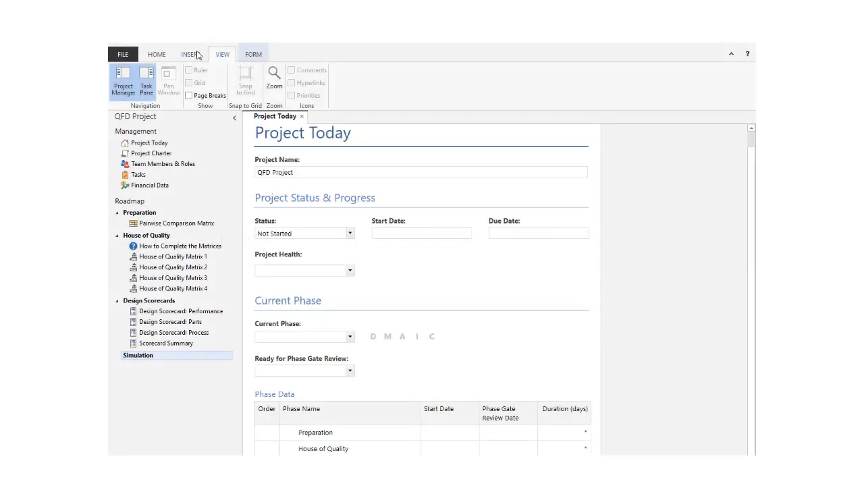
Insert a Monte Carlo Simulation and rename the new roadmap item Spring Force Simulation.
left_click(190, 54)
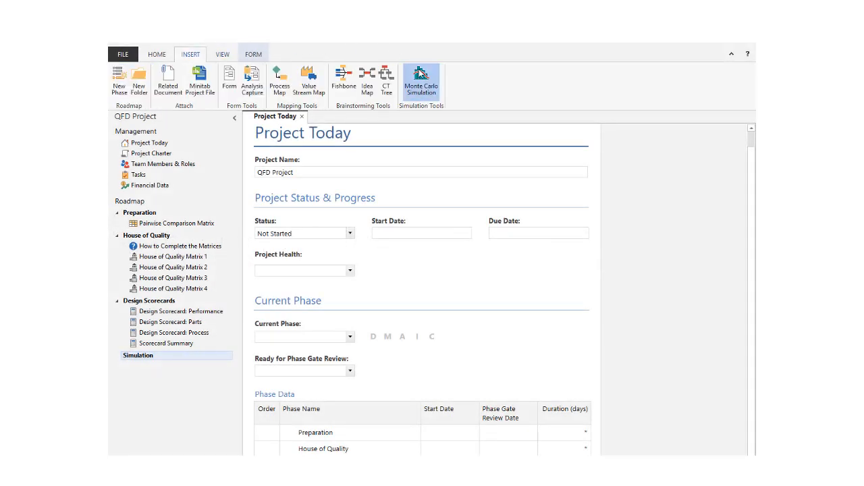
left_click(420, 81)
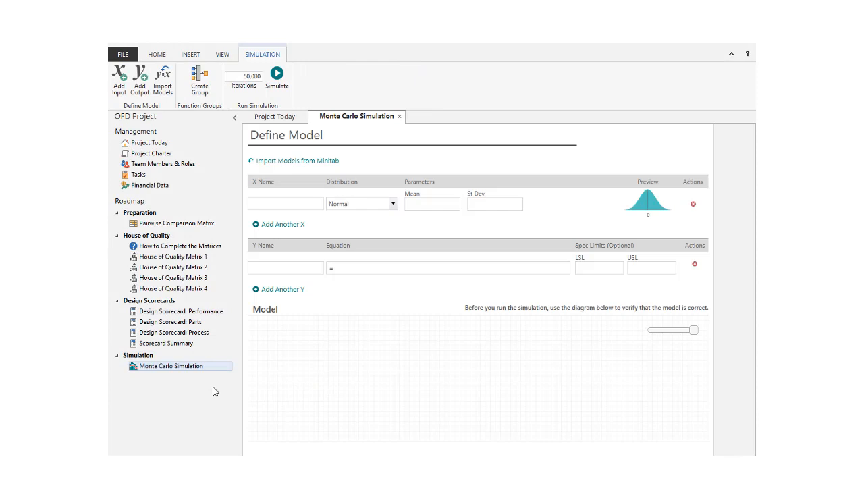
right_click(172, 365)
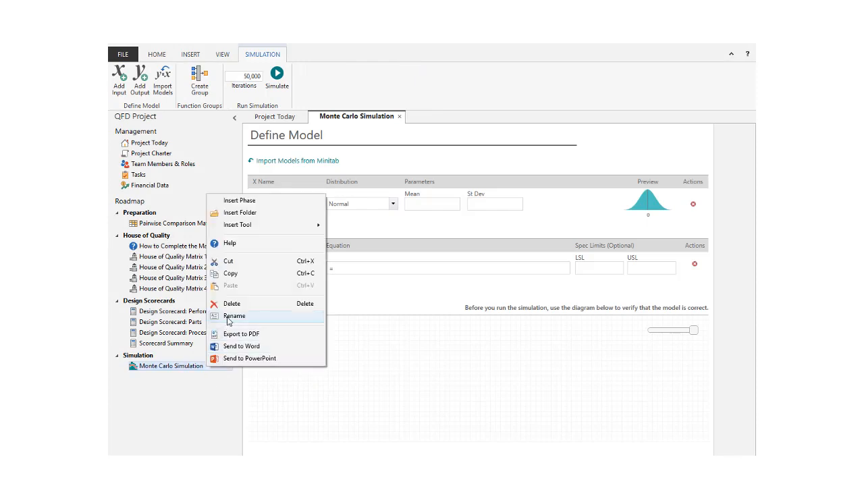
left_click(234, 316)
type("Spring Forc")
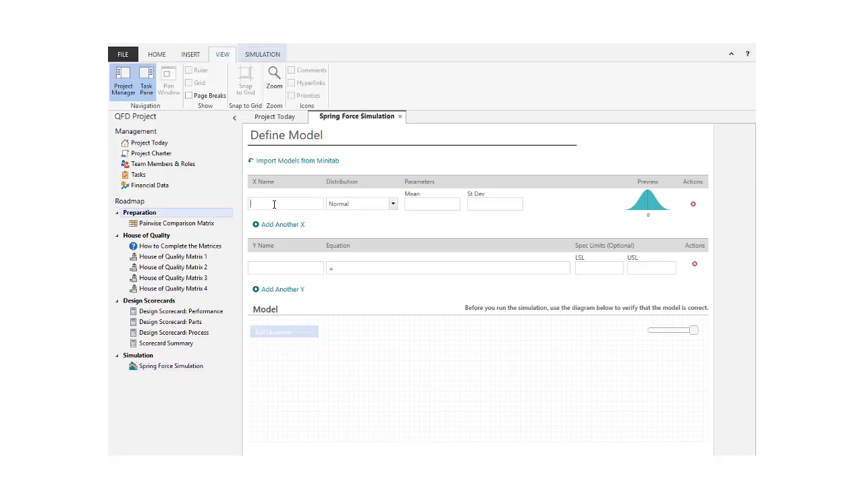
Enter normal inputs Ball Diameter, Pad Height and Housing Height with their means and standard deviations.
type("Ball Diameter")
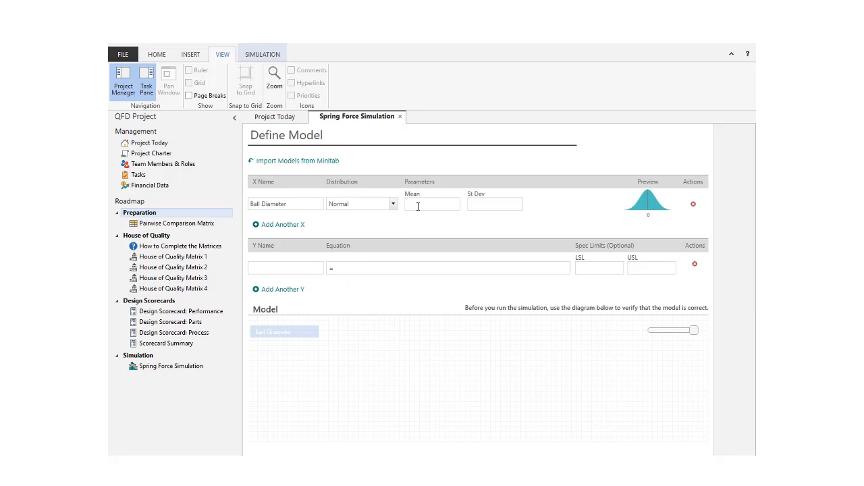
type(".001")
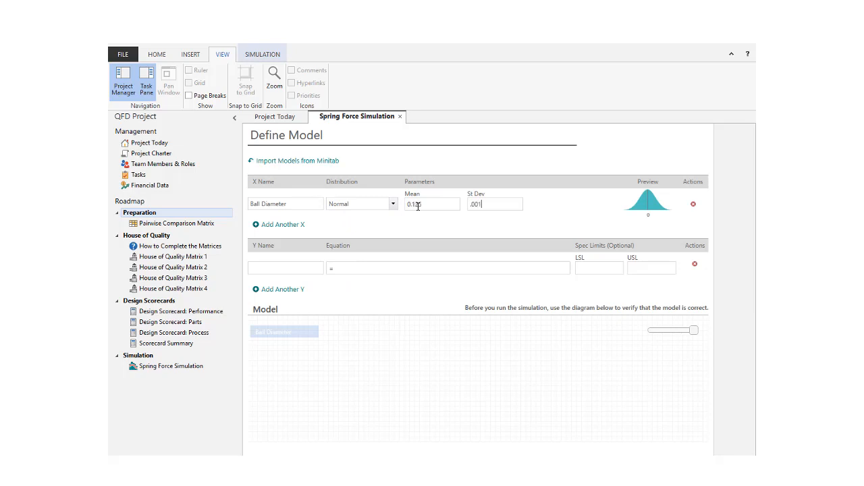
left_click(279, 224)
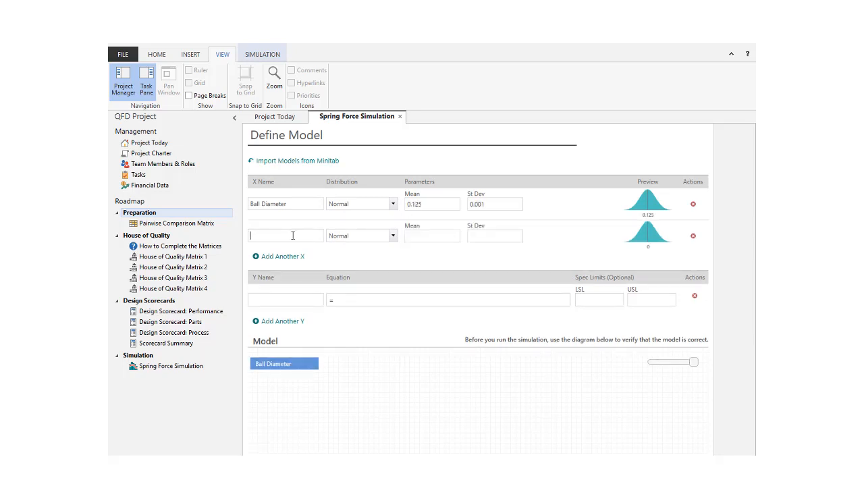
type("Pad Height")
left_click(432, 236)
type("0.25")
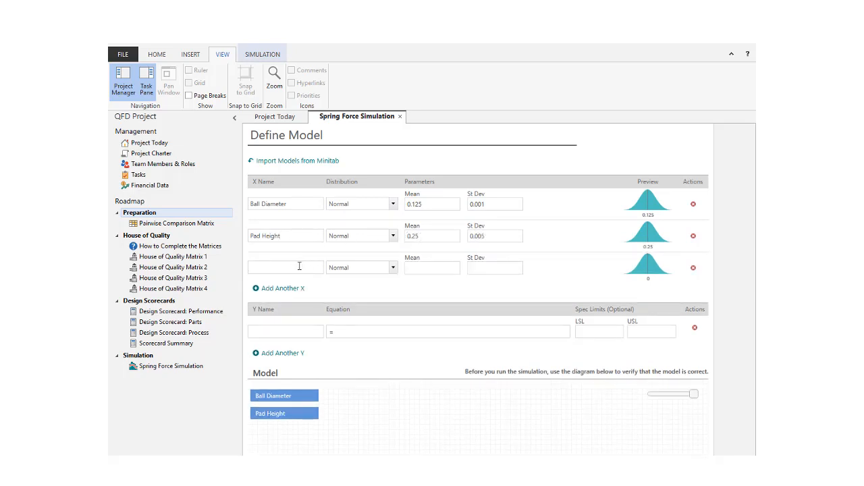
type("Housing Height")
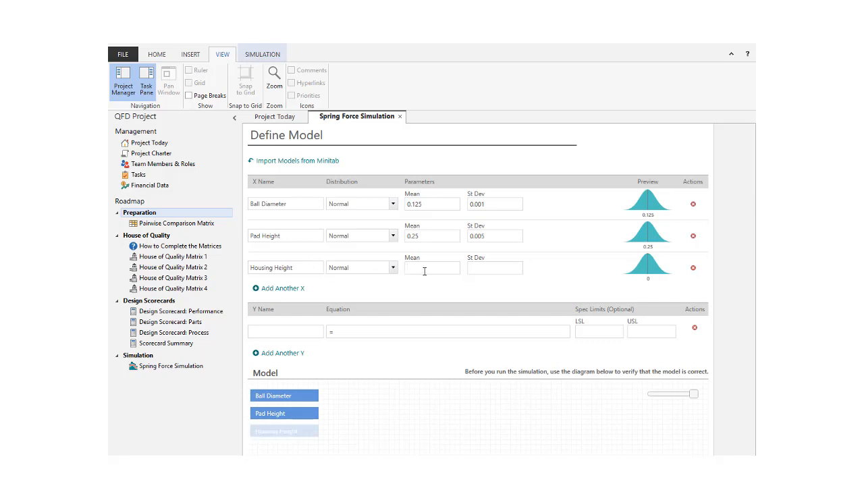
type(".002")
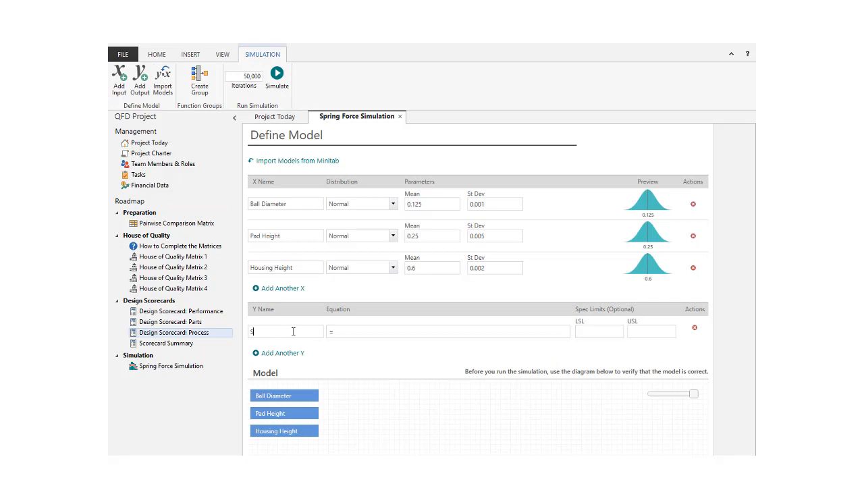
Name the output Spring Gap and begin its equation from Housing Height in the Equation Editor.
type("Spring Gap")
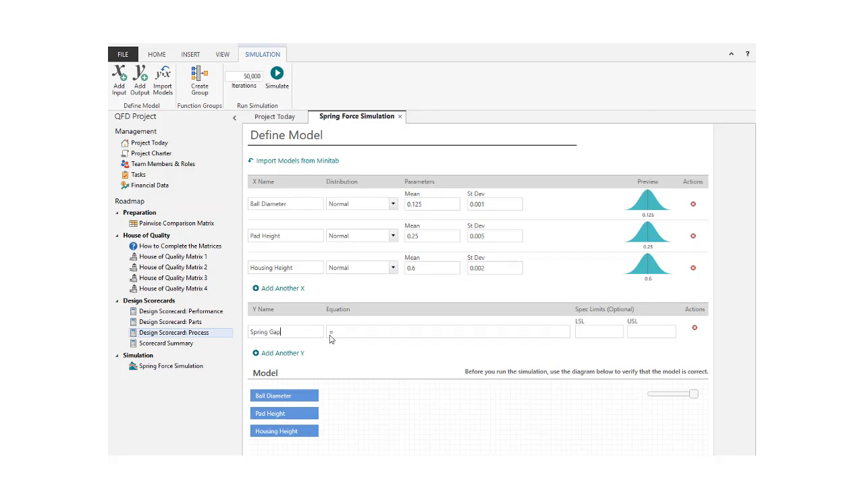
left_click(356, 395)
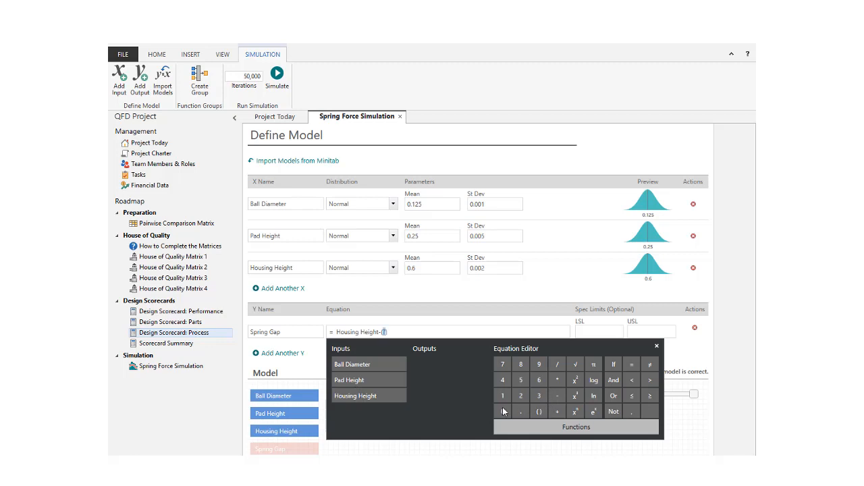
left_click(352, 364)
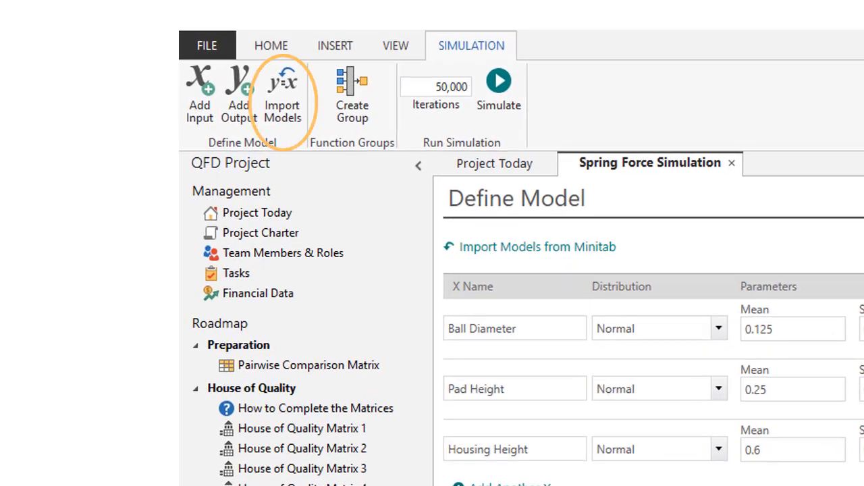
left_click(281, 94)
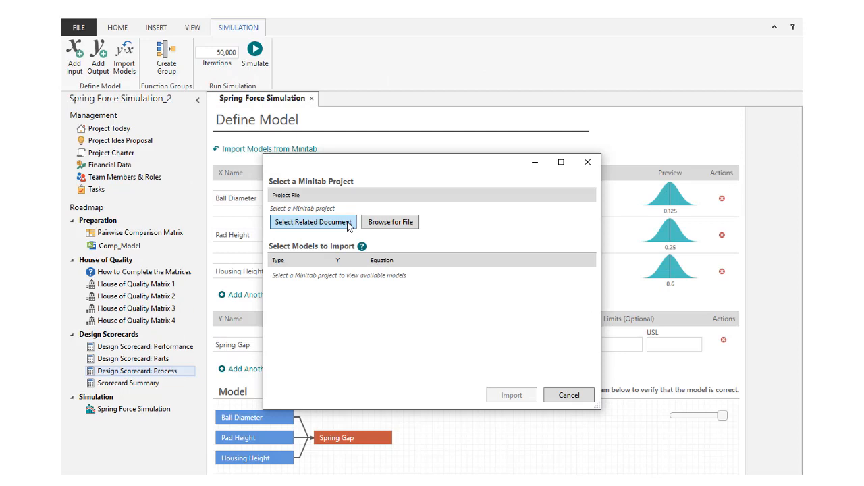
left_click(311, 222)
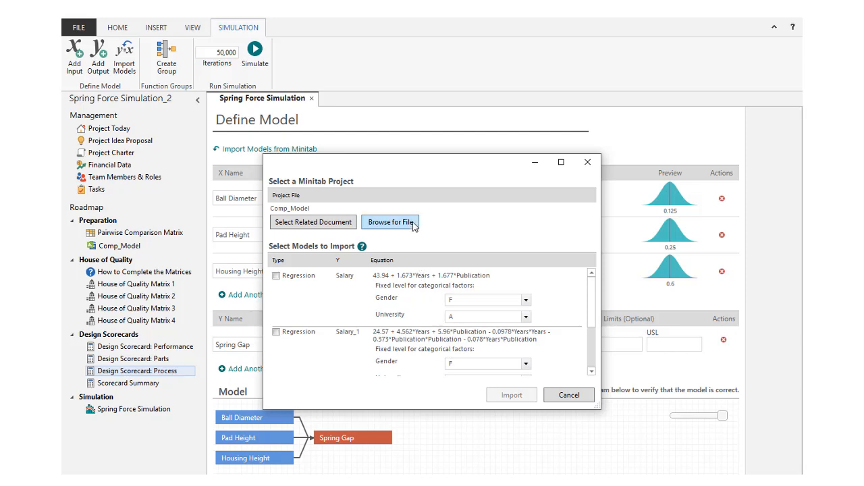
left_click(390, 222)
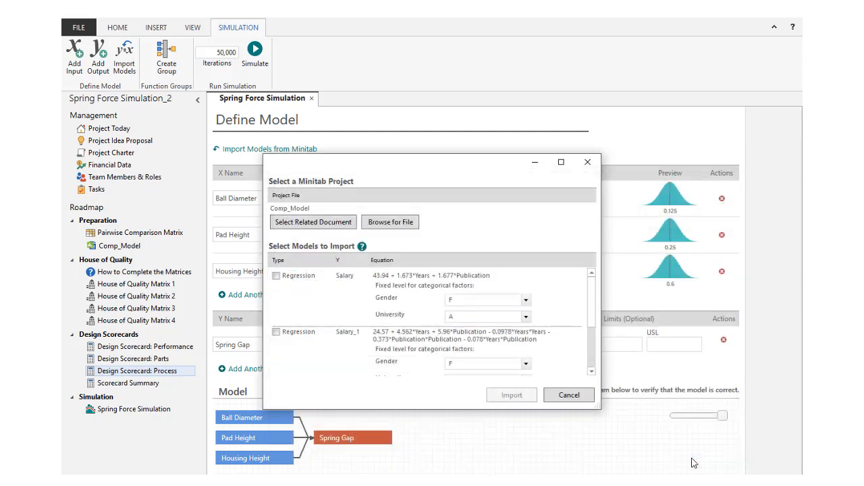
mouse_move(591, 320)
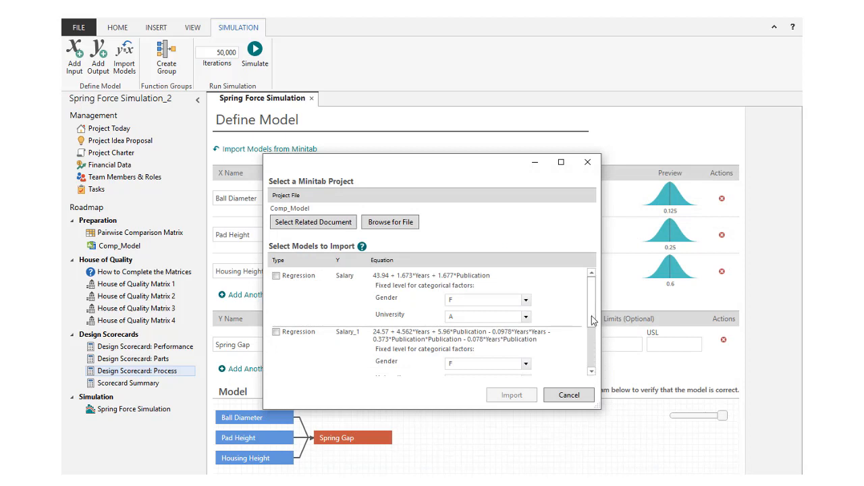
scroll("down", 3)
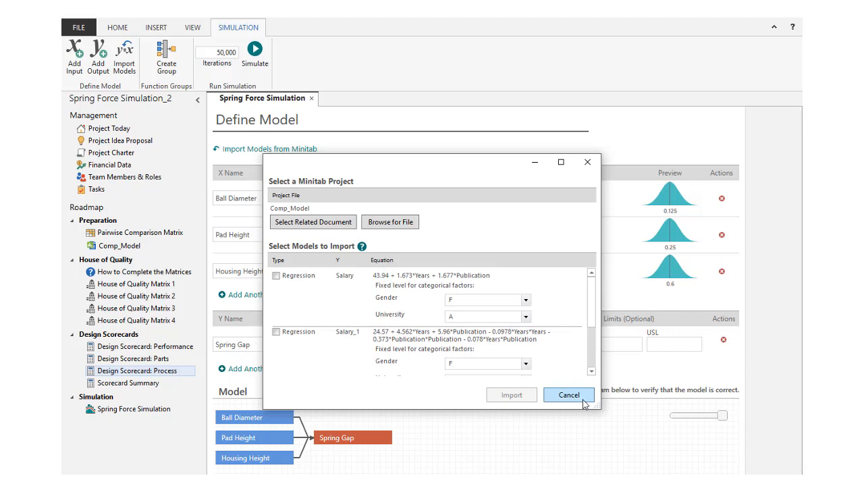
left_click(569, 394)
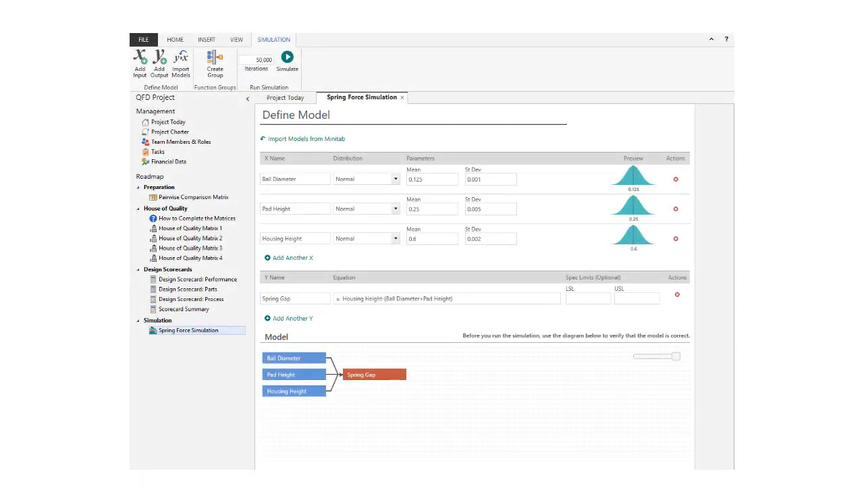
Create a function group from the current model and name it Assembly.
left_click(215, 64)
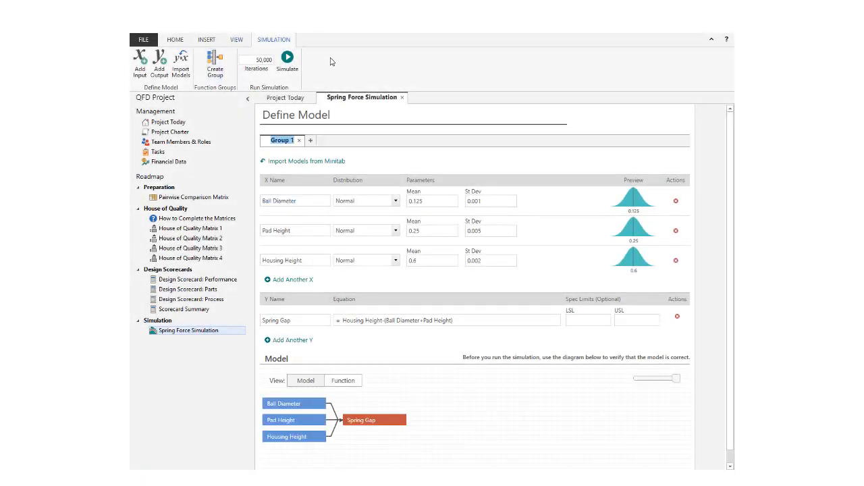
type("Aa")
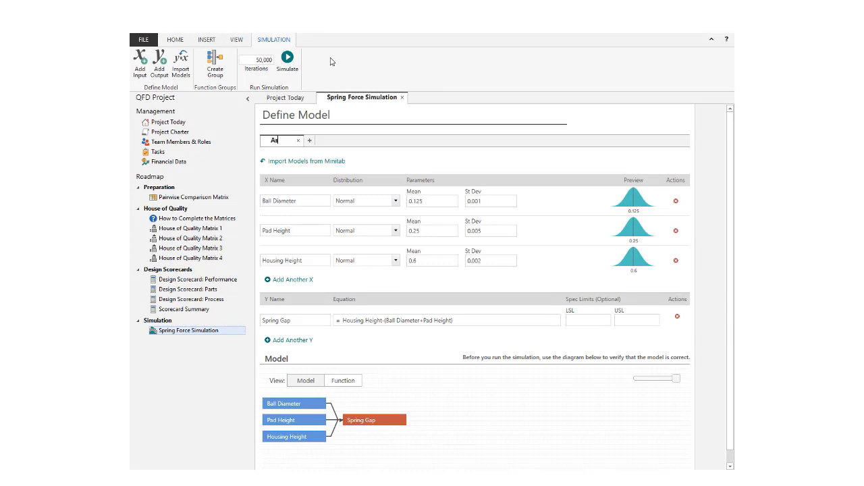
type("Assembly")
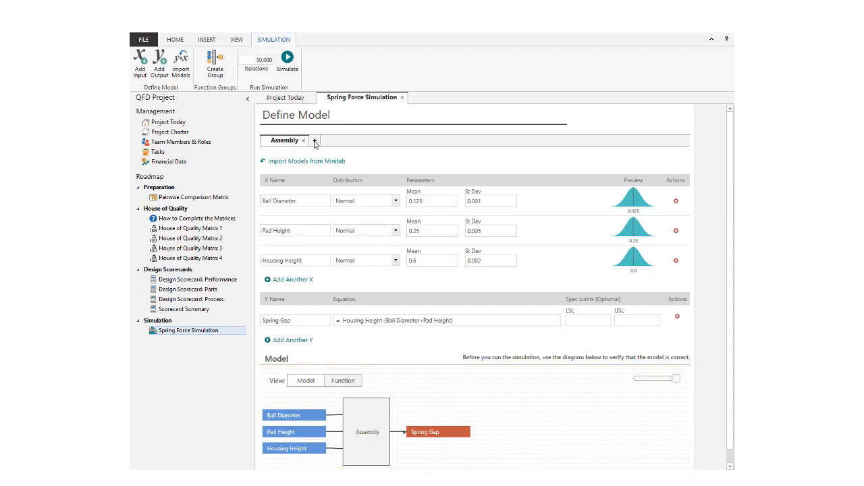
Add a Spring group with Free Length (mean 0.5, SD 0.01) and a data-driven Spring Rate.
left_click(314, 141)
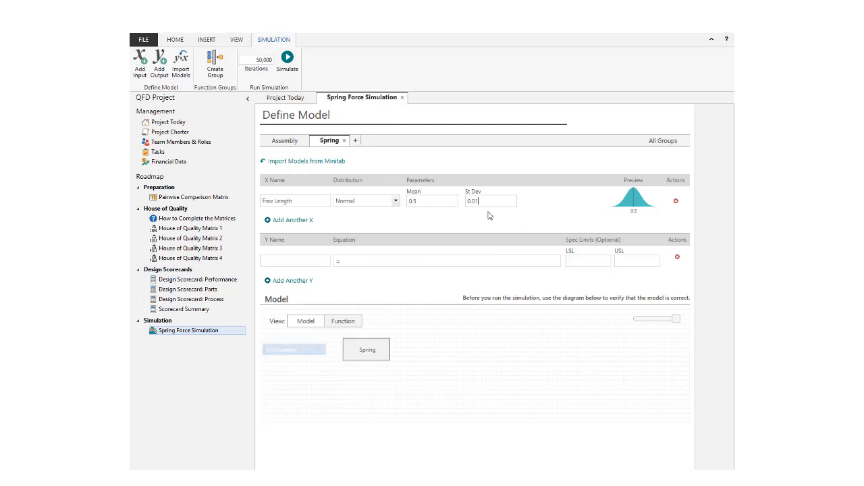
mouse_move(351, 221)
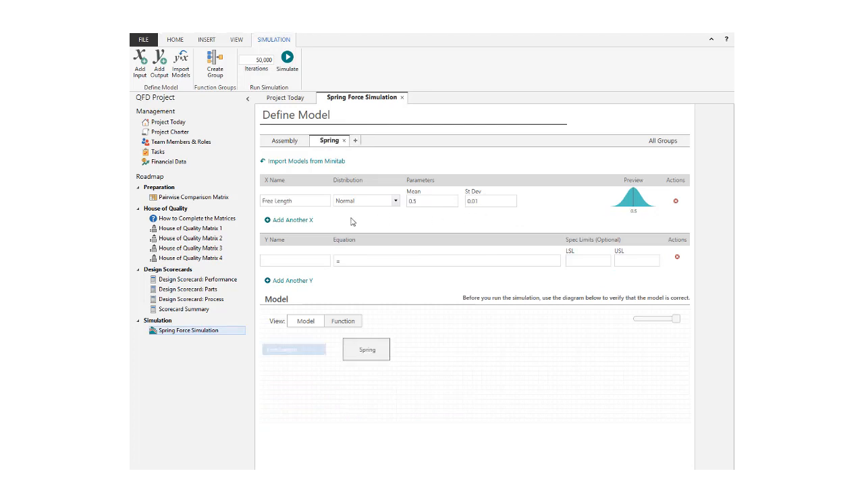
left_click(288, 219)
type("Spring Rate")
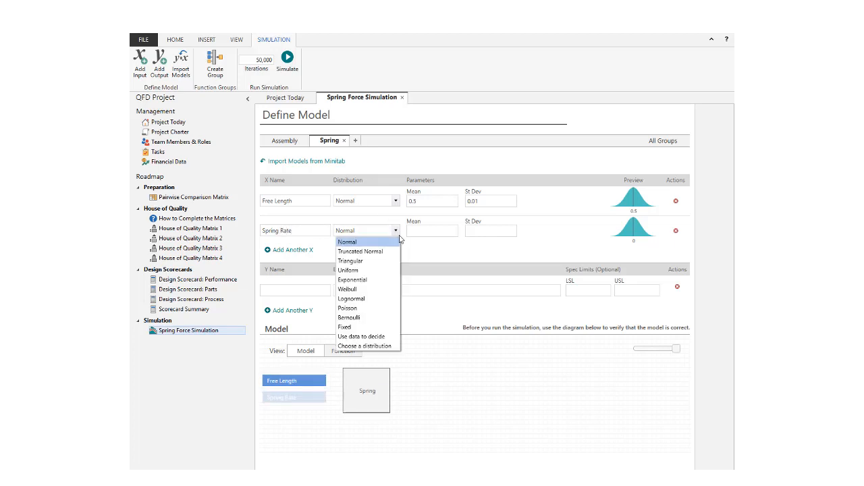
left_click(362, 336)
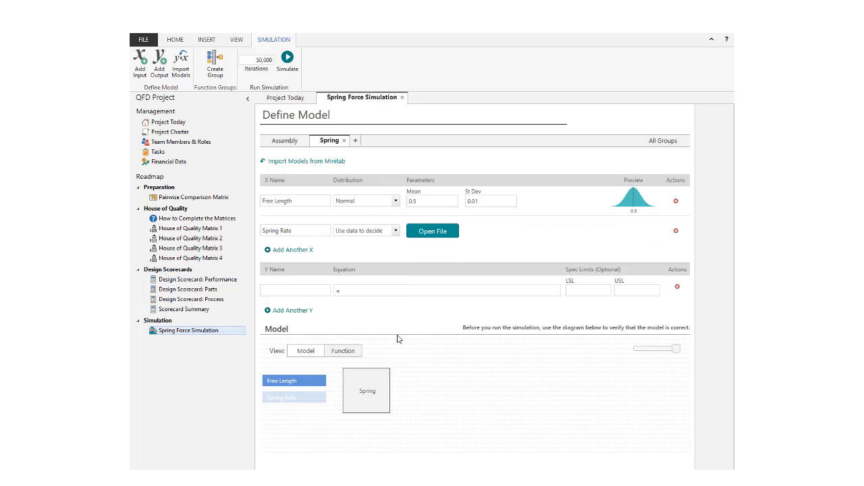
left_click(432, 230)
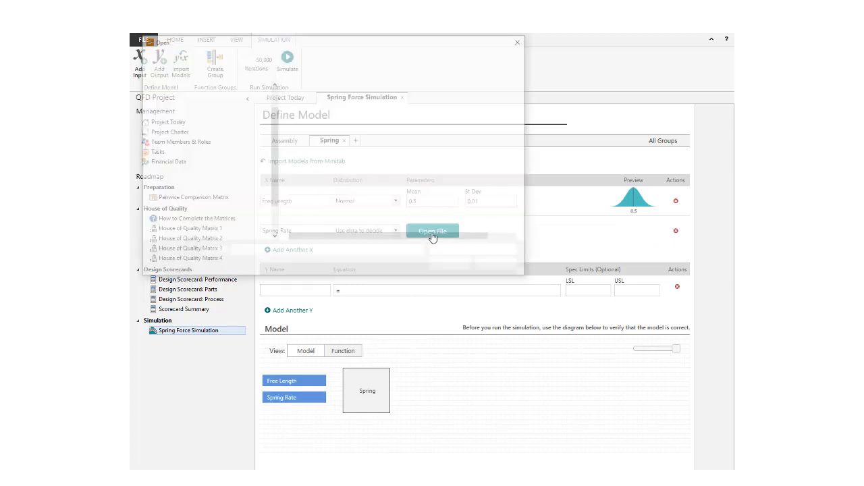
Fit Spring Rate from the SpringRates.csv SpringRate column and accept the Normal best fit.
left_click(433, 232)
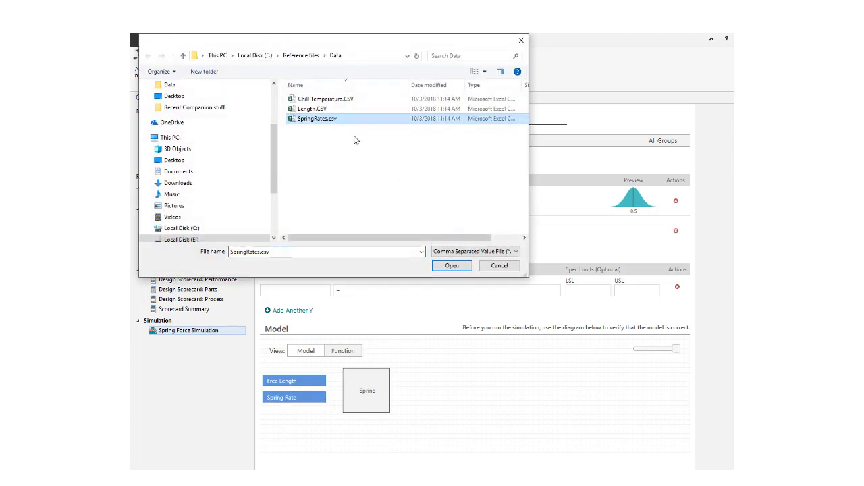
left_click(451, 266)
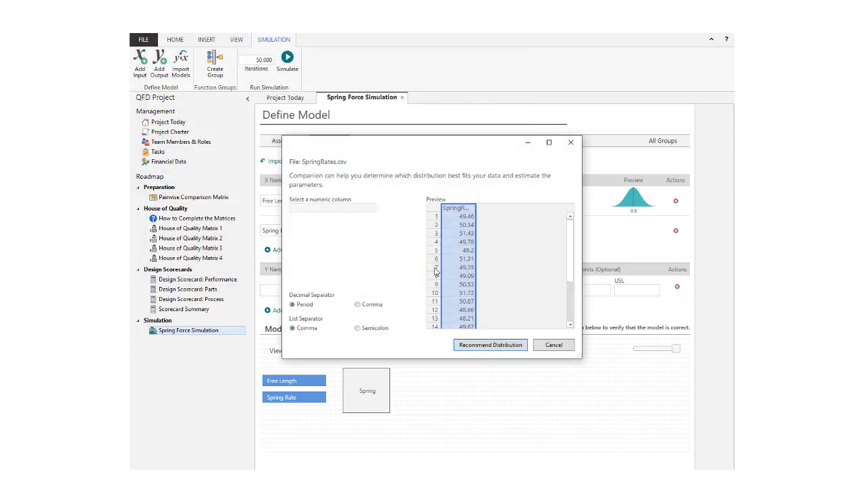
left_click(332, 208)
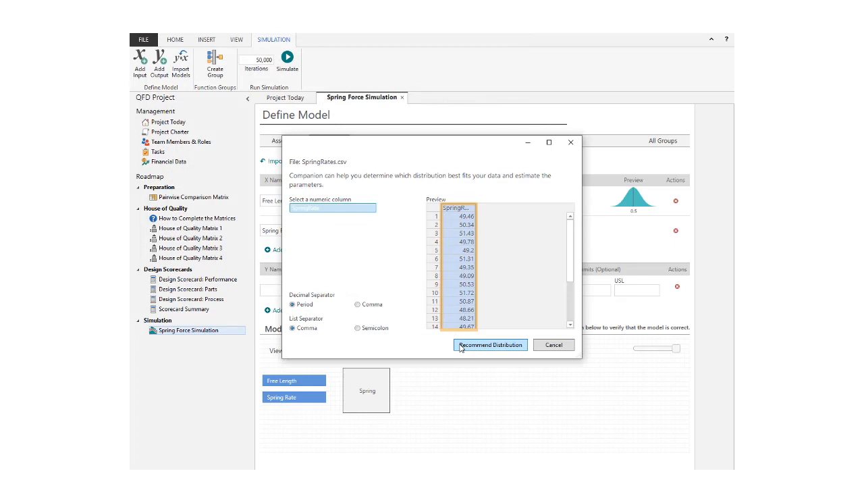
left_click(490, 345)
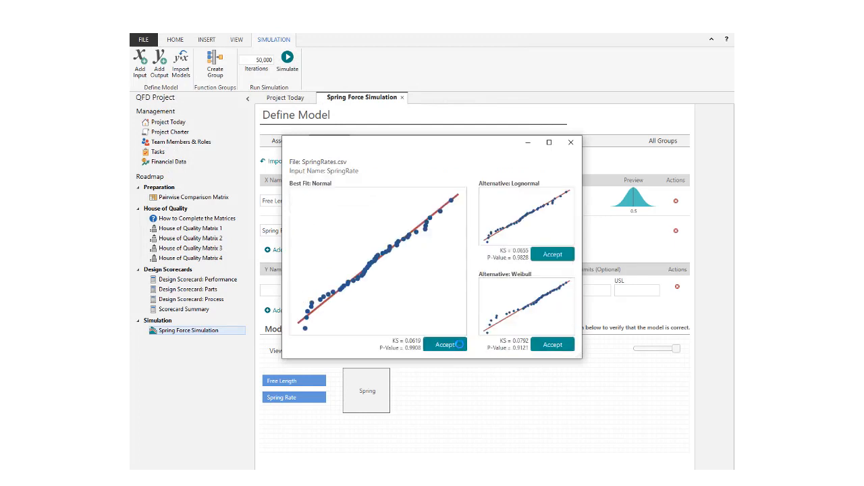
mouse_move(459, 345)
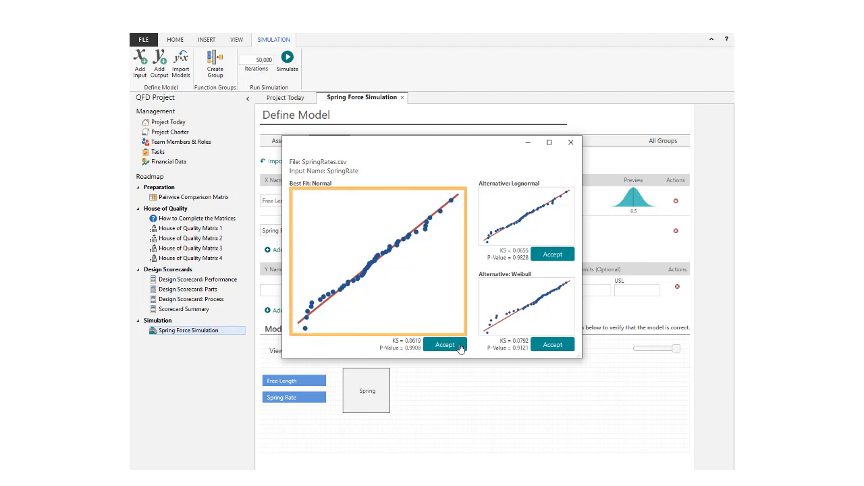
left_click(445, 345)
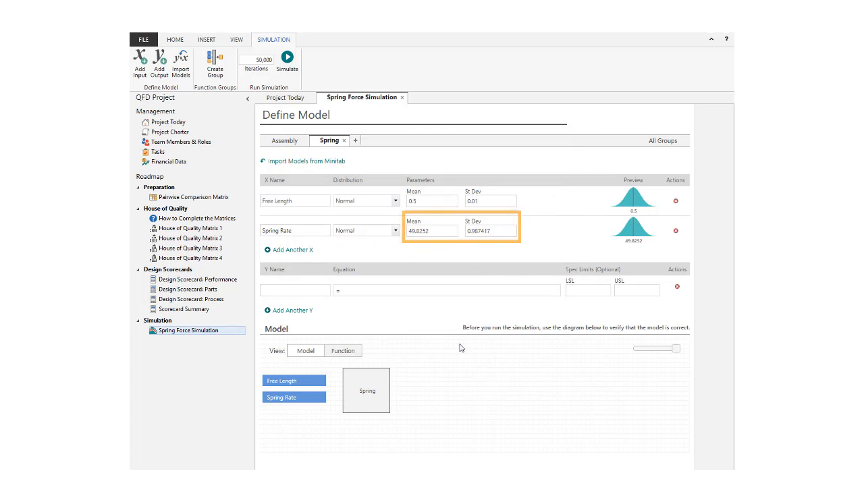
Add output Spring Force = Spring Rate*(Free Length-Spring Gap) with limits 12.5 to 14.75.
type("Spring Force")
left_click(588, 291)
type("12")
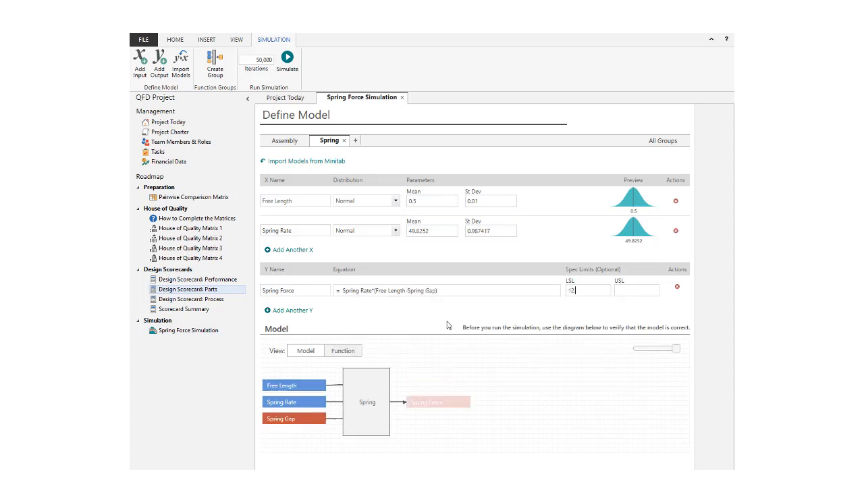
type("14.75")
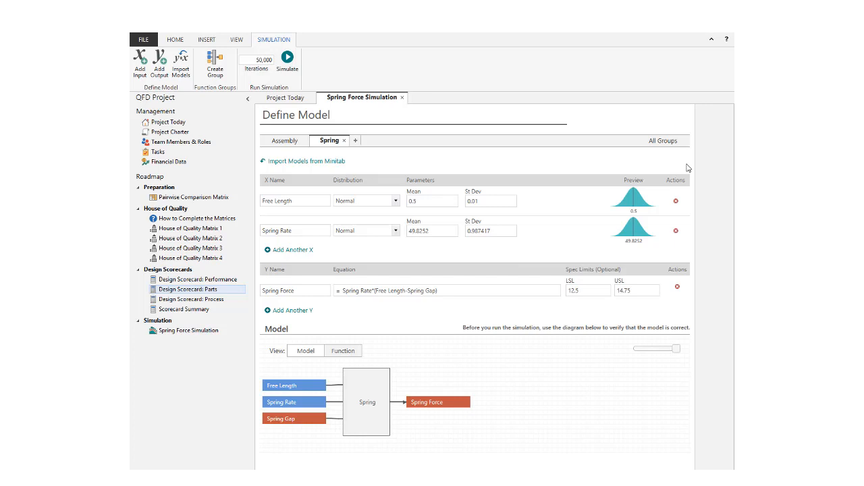
View all groups as linked function blocks, then show the Assembly group definition.
left_click(663, 141)
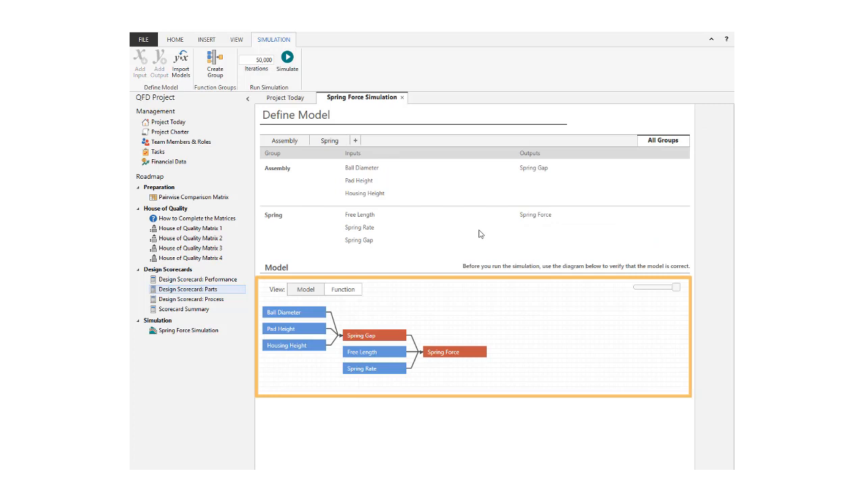
left_click(343, 289)
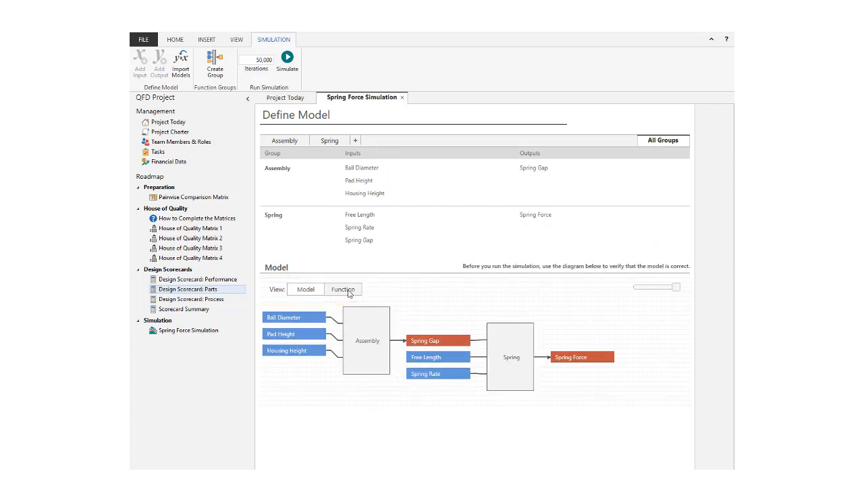
left_click(283, 141)
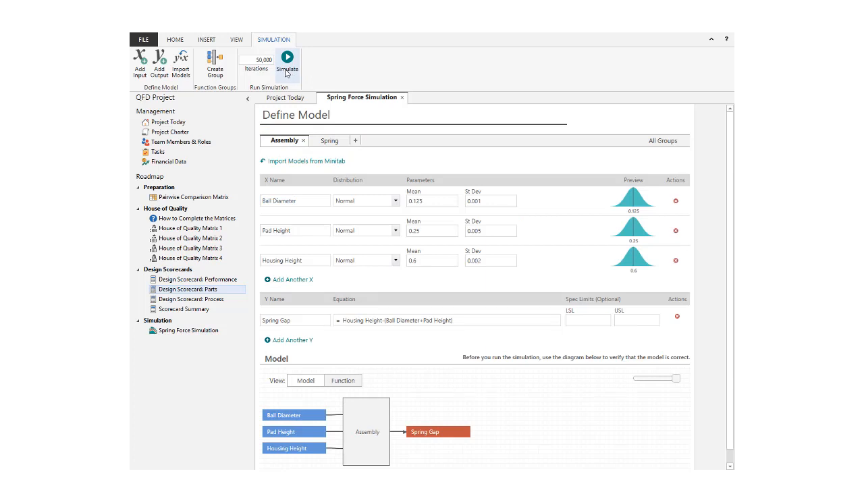
Run the 50,000-iteration simulation and expand Spring Gap's detailed capability and percentile results.
left_click(286, 65)
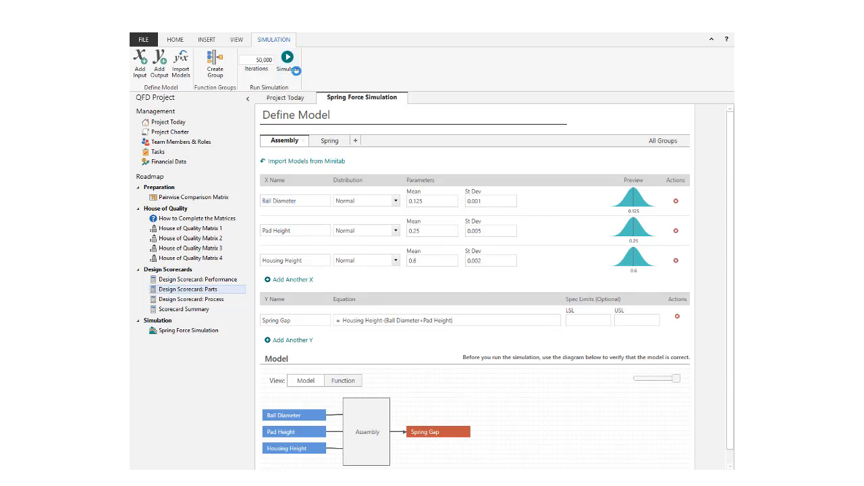
left_click(287, 60)
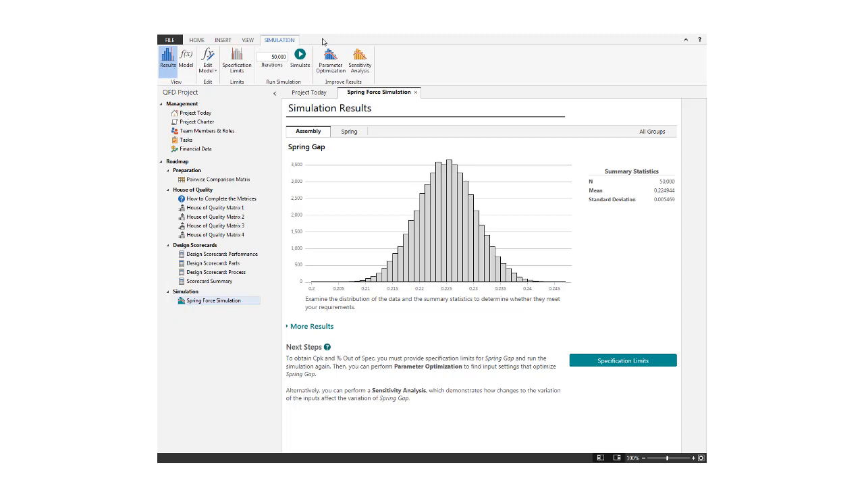
mouse_move(393, 45)
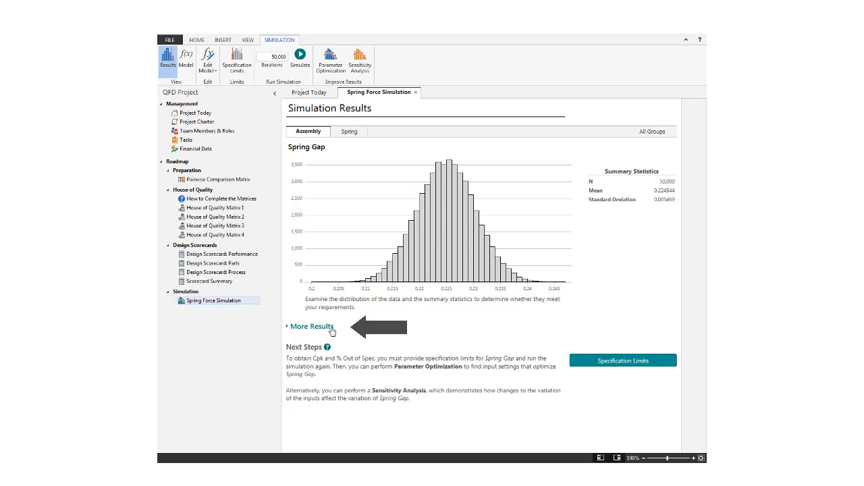
left_click(312, 326)
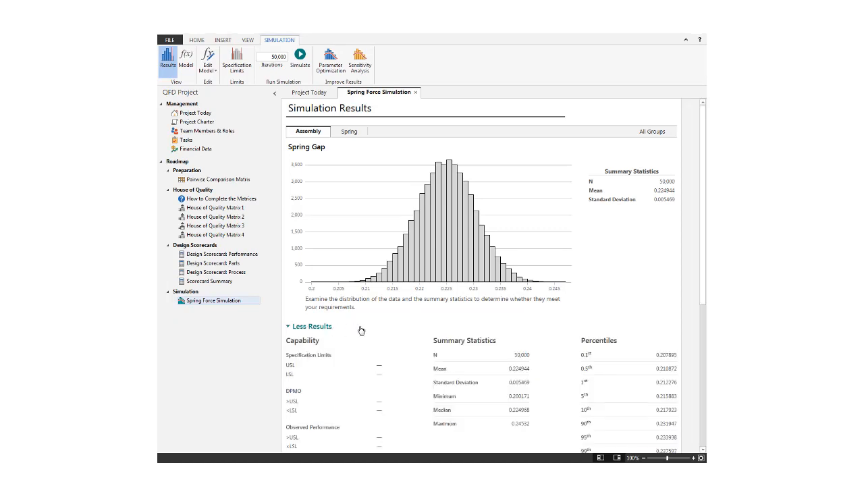
scroll("down", 3)
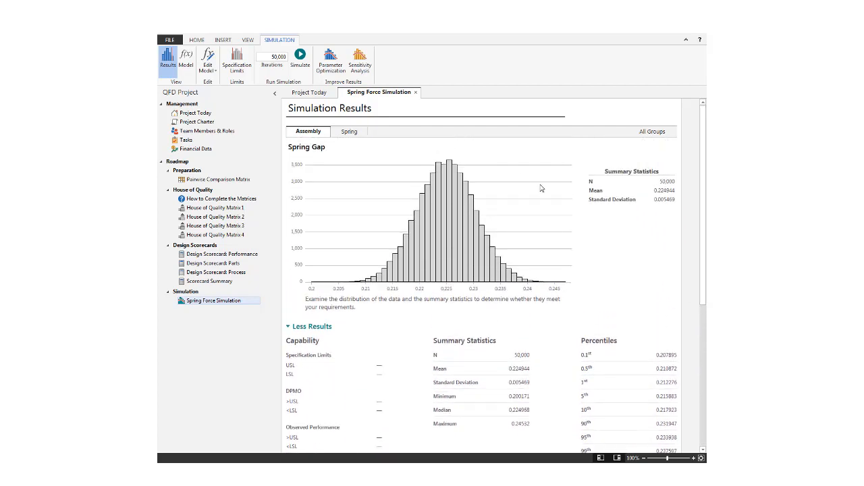
Show Spring Force results (Cpk 0.5354, 7.71% out of spec) alongside Spring Gap.
left_click(349, 131)
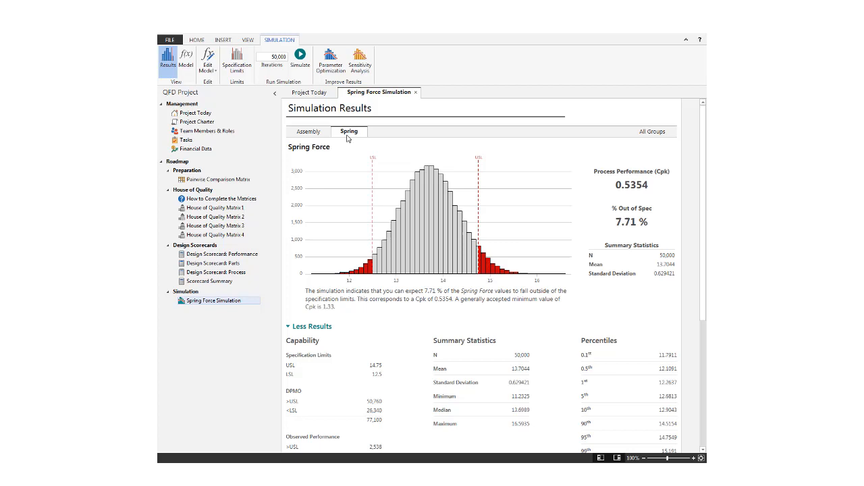
left_click(308, 131)
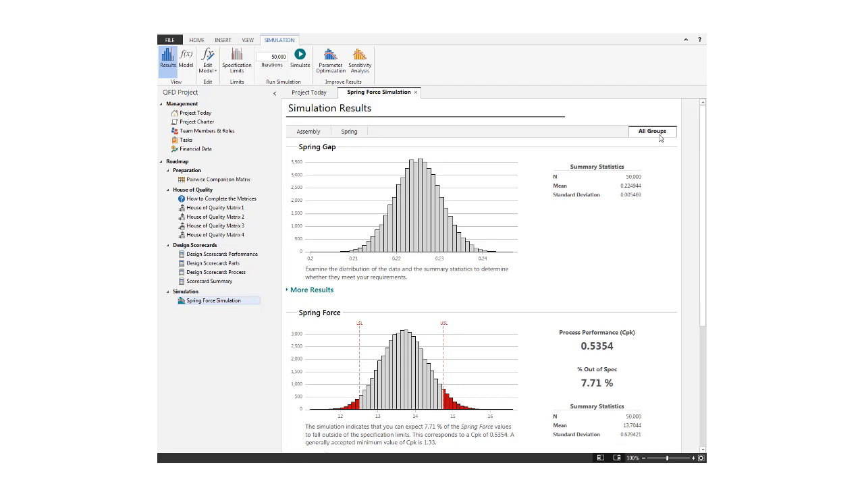
Return to the Assembly group's Spring Gap results.
left_click(308, 131)
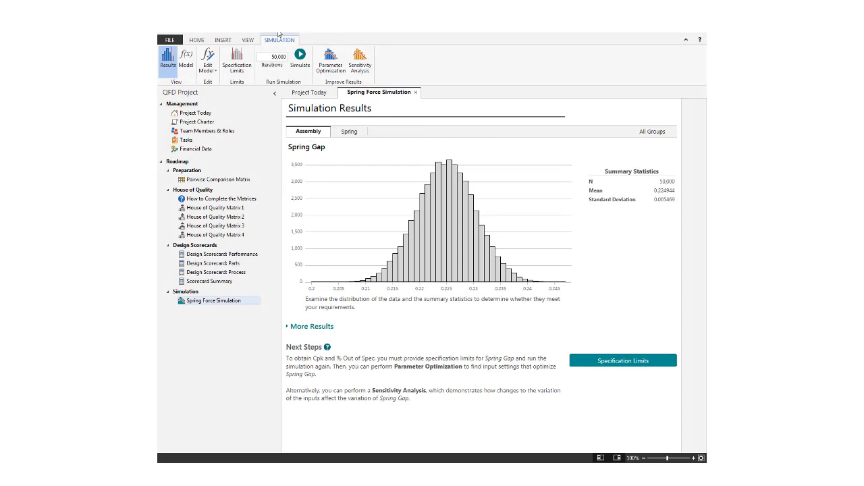
mouse_move(208, 61)
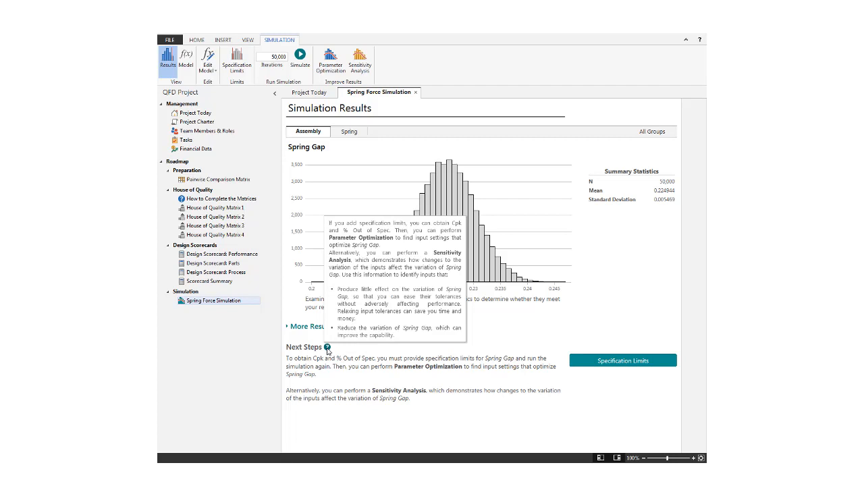
mouse_move(363, 350)
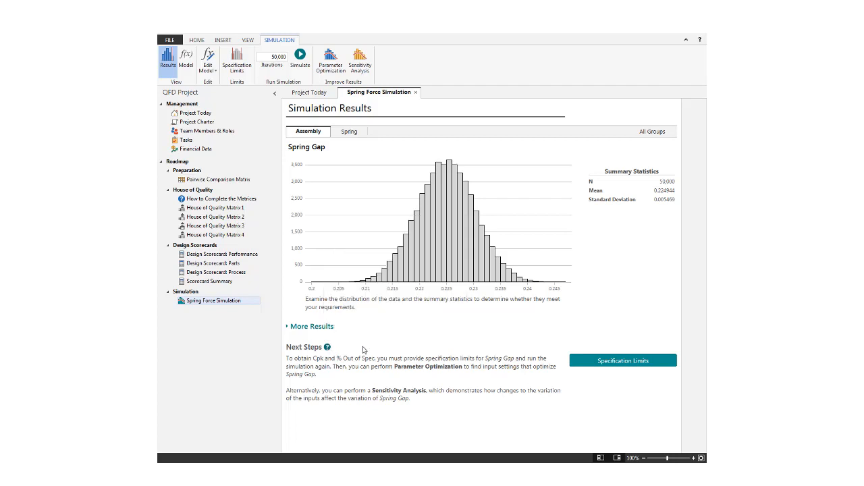
Run parameter optimization minimizing Spring Force % out of spec, reaching 6.89% and Cpk 0.6079.
left_click(638, 361)
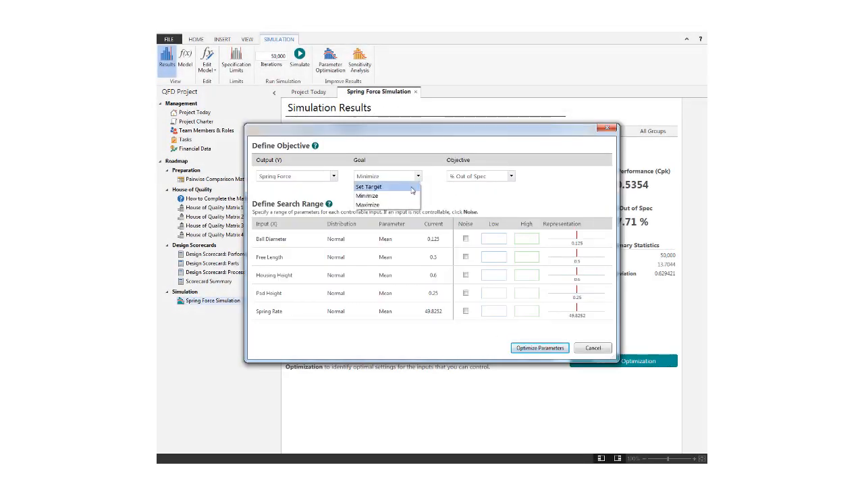
left_click(369, 186)
type("50.5")
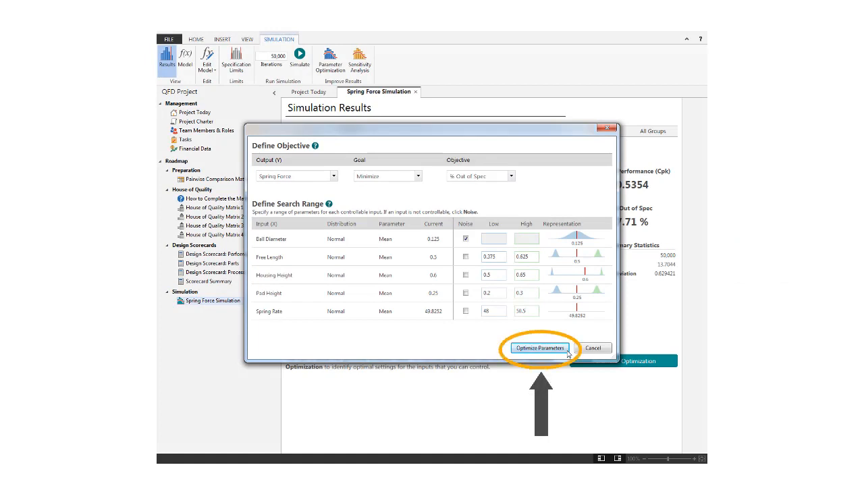
left_click(539, 347)
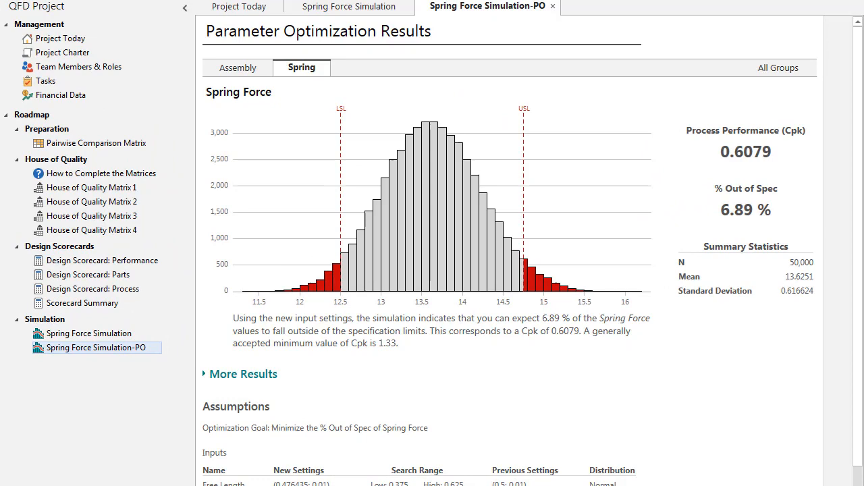
left_click(96, 347)
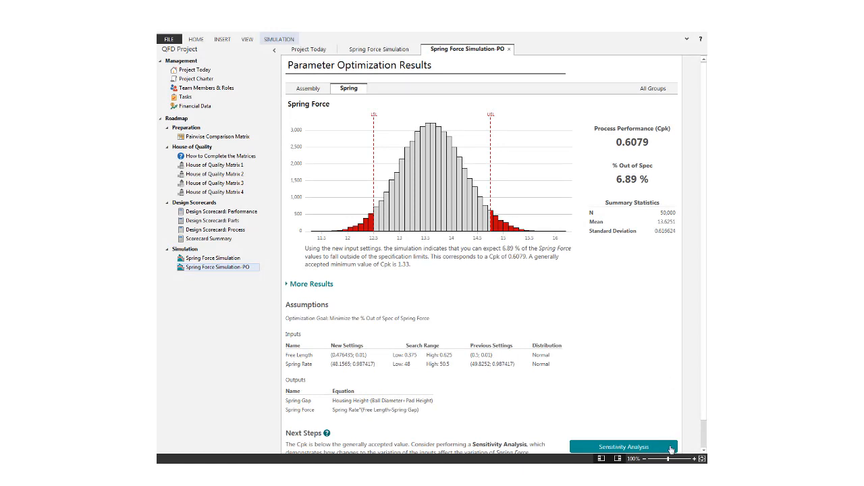
Open the Spring Force sensitivity analysis from Next Steps.
left_click(623, 446)
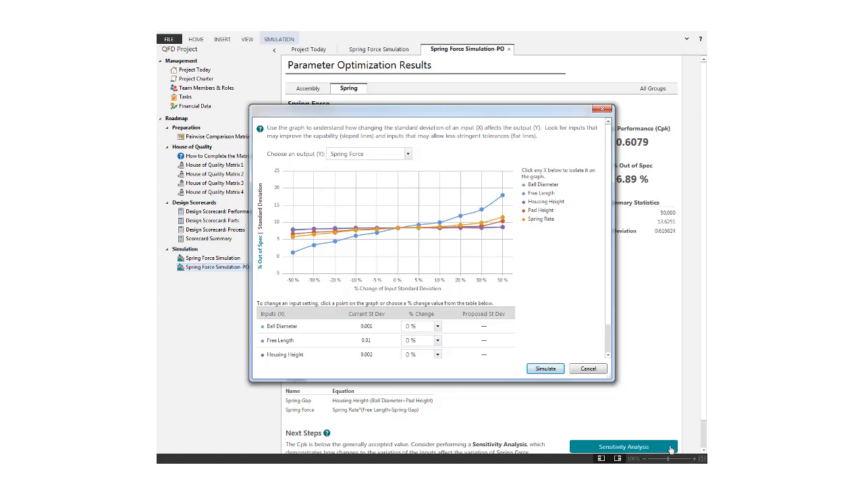
mouse_move(662, 394)
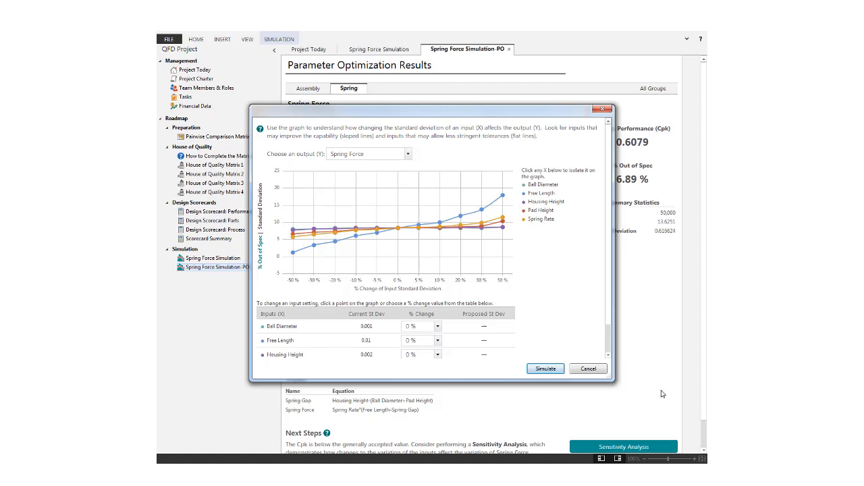
Isolate Free Length, propose a -50% standard deviation change (0.005), then show all curves.
left_click(541, 193)
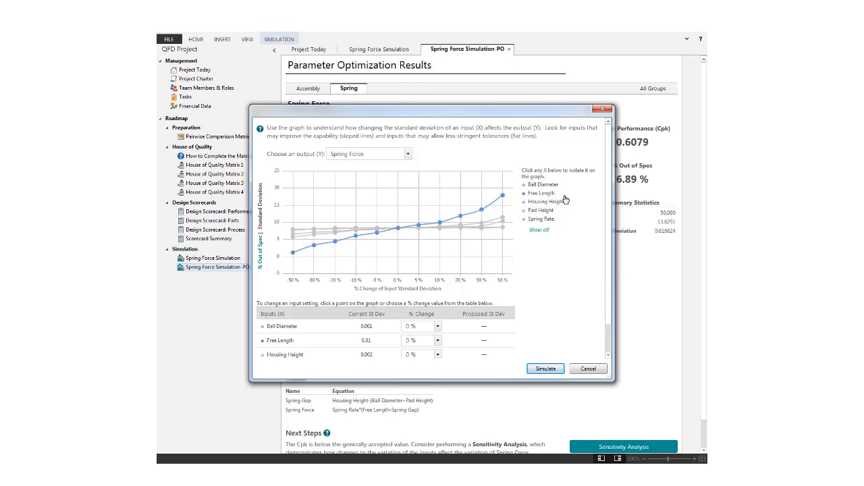
mouse_move(366, 264)
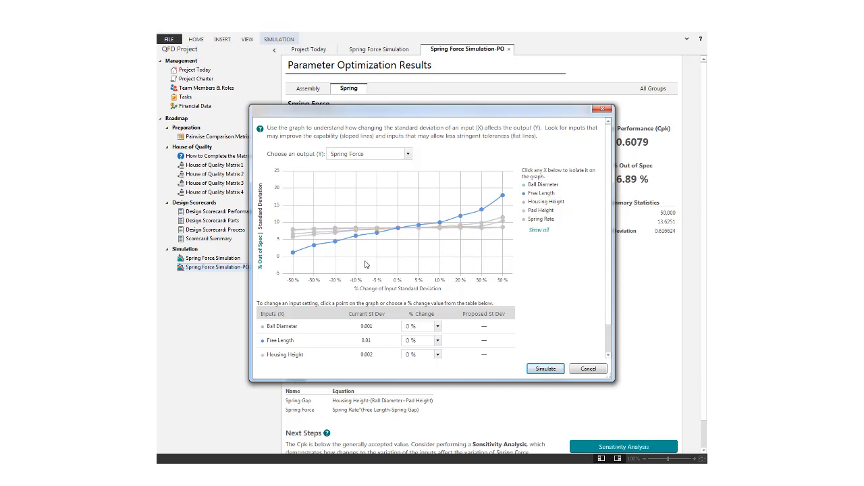
left_click(293, 253)
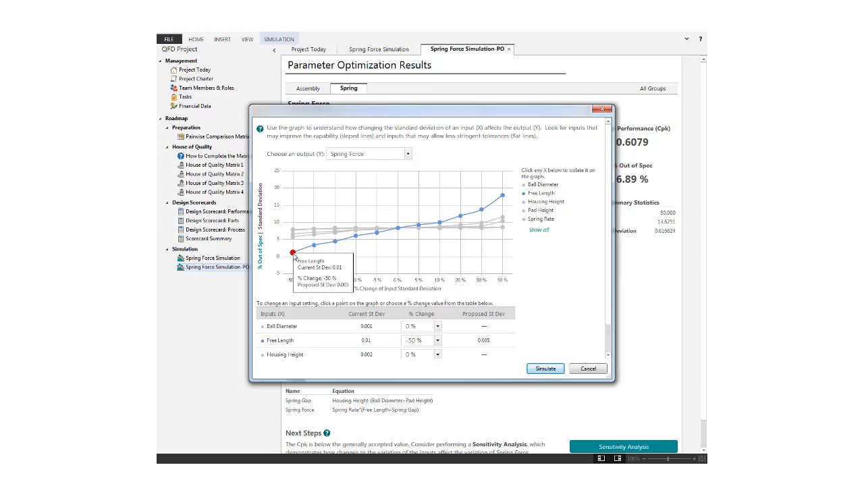
mouse_move(466, 257)
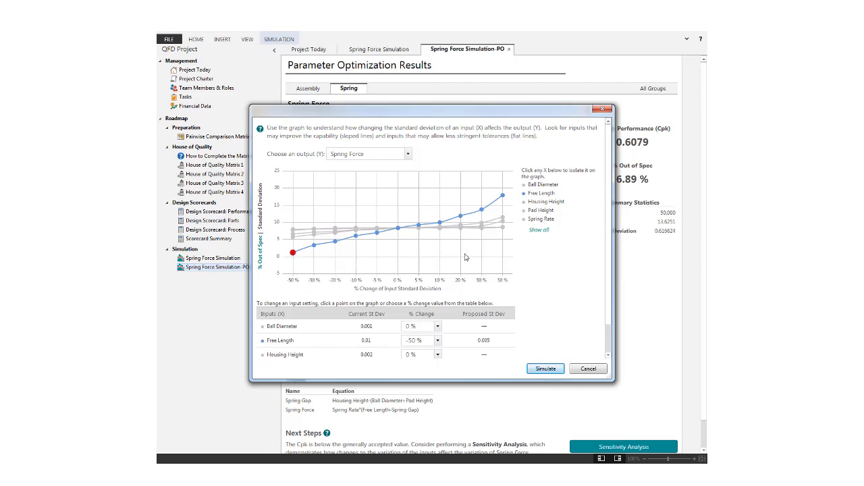
mouse_move(570, 191)
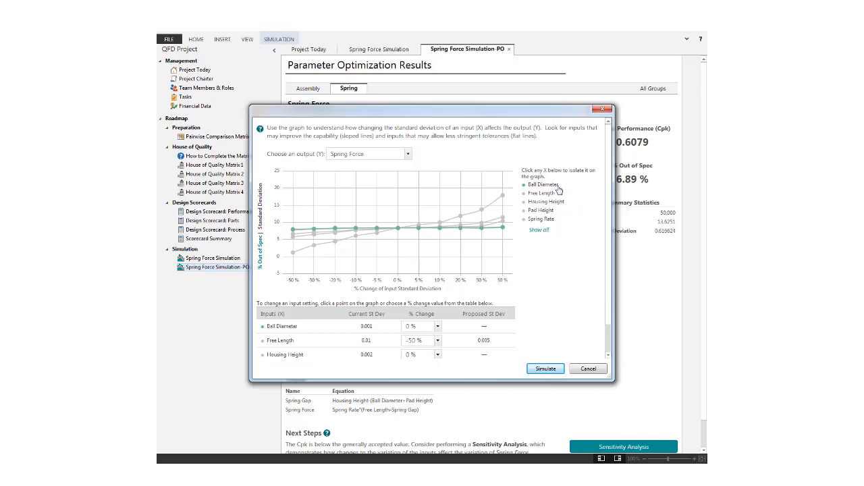
mouse_move(571, 231)
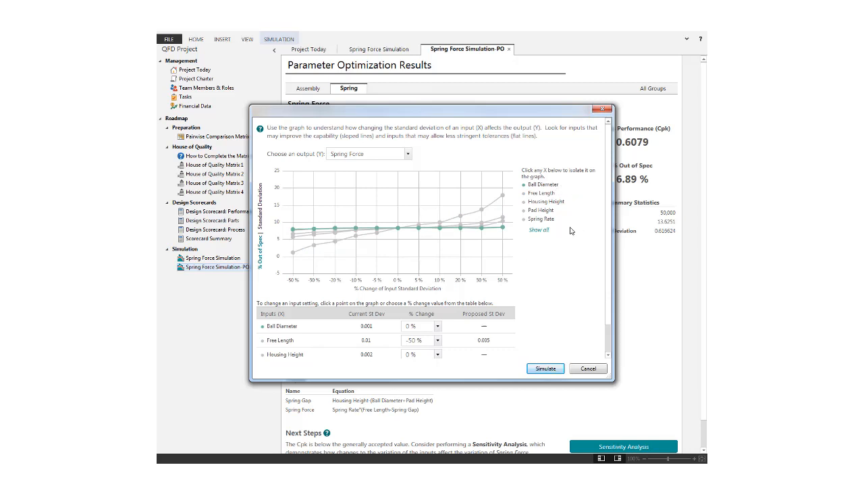
left_click(538, 229)
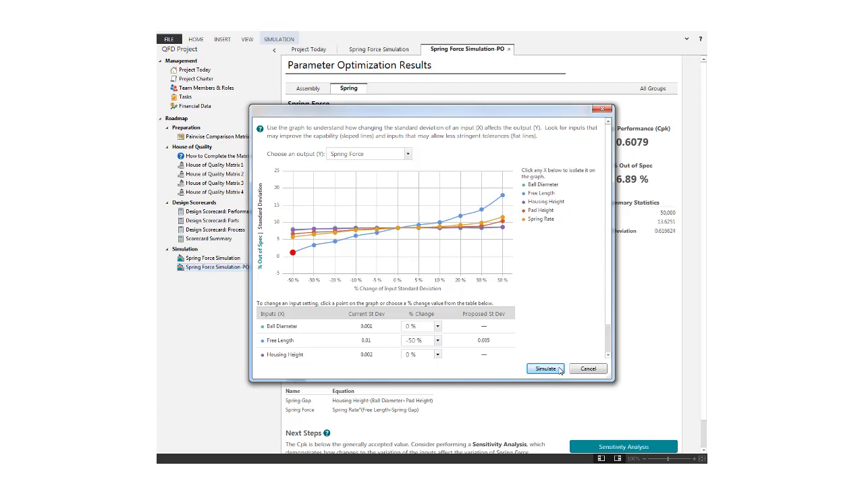
Simulate the reduced Free Length variation, creating Spring Force Simulation-PO-SA.
left_click(544, 368)
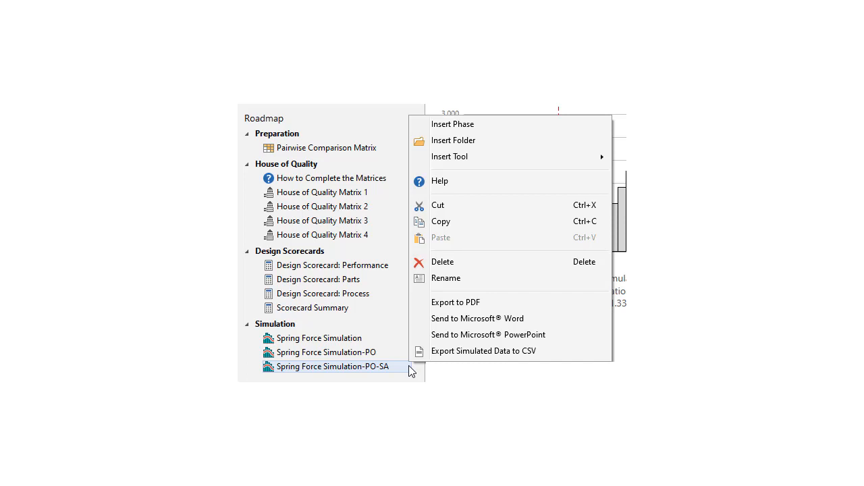
mouse_move(483, 350)
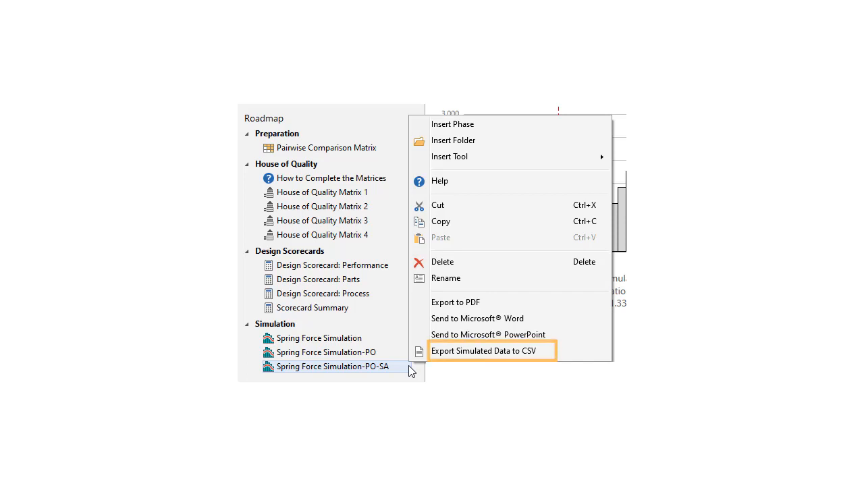